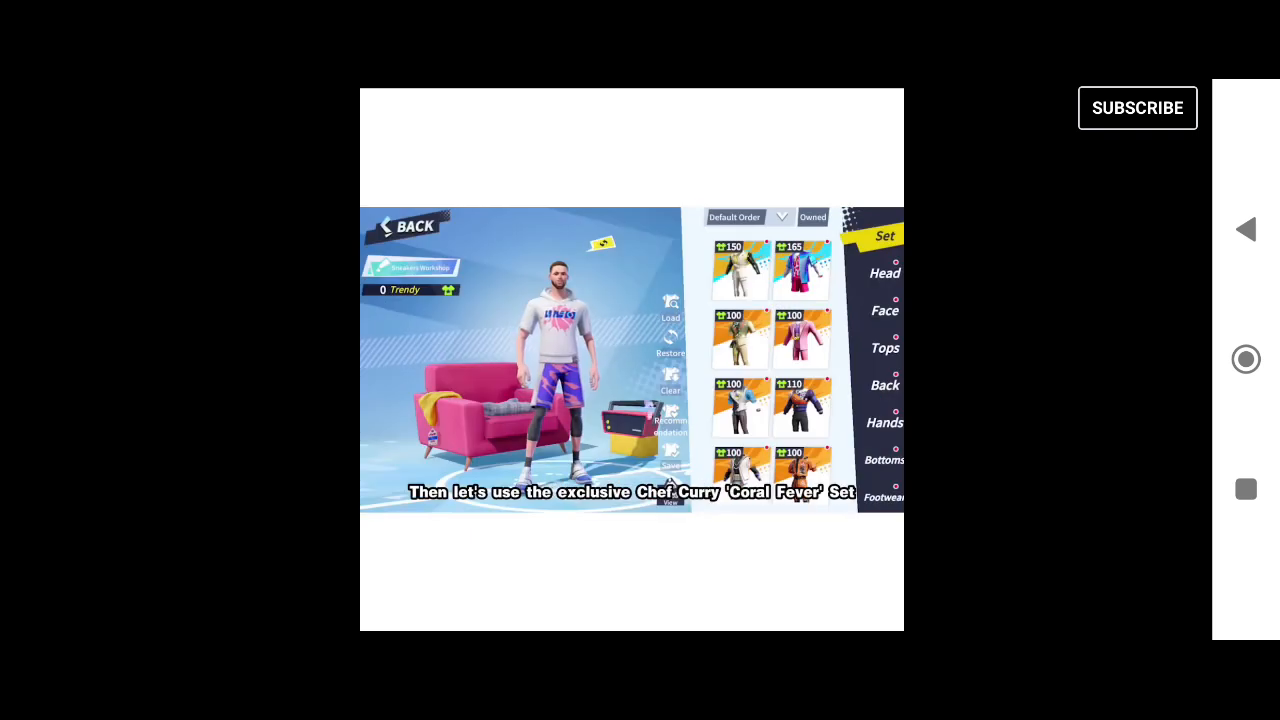
# Open the dunkcitymobile.com link from the Facebook post in the in-app browser.
pyautogui.click(800, 270)
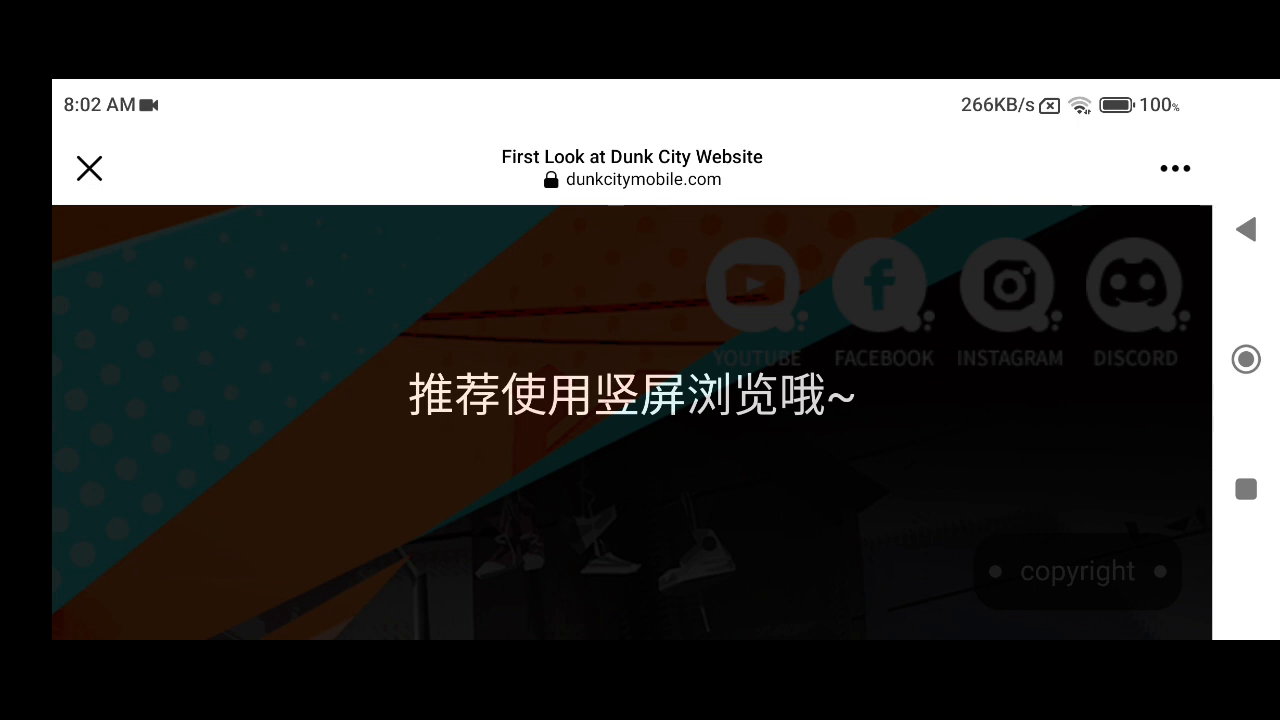
# Reopen the Dunk City page in Chrome from the in-app browser's options menu.
pyautogui.click(1174, 167)
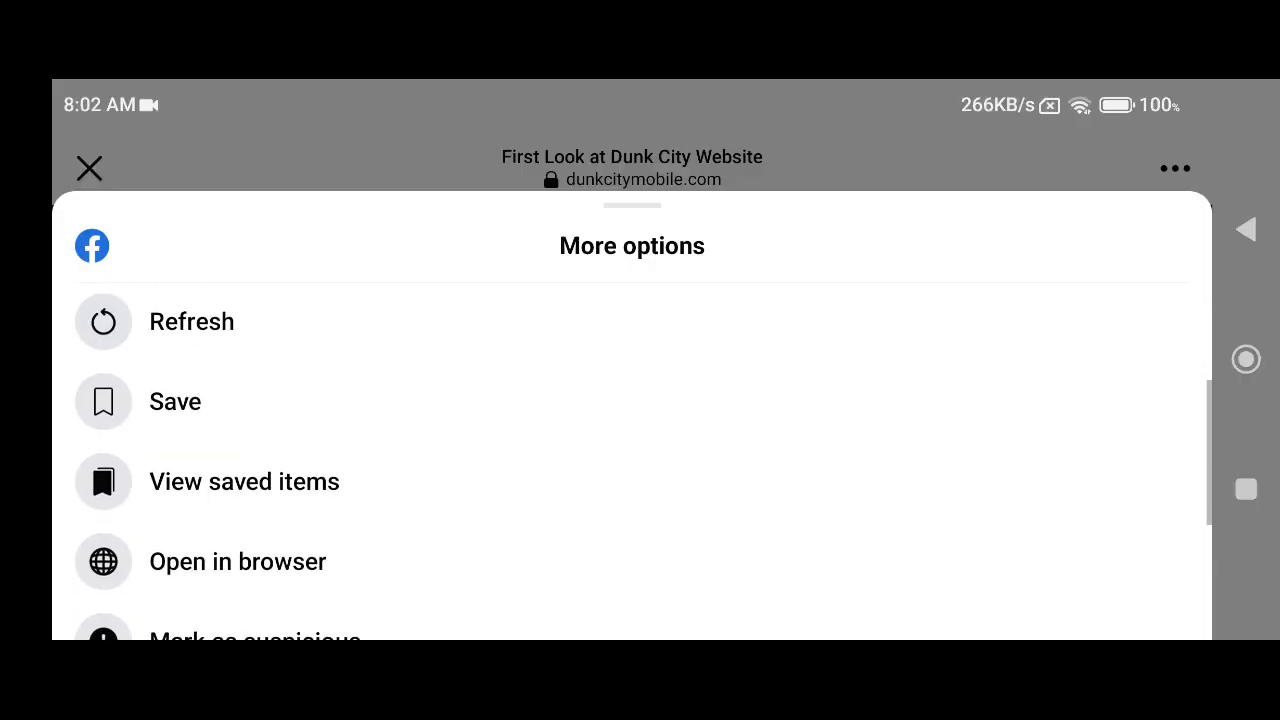
pyautogui.click(237, 561)
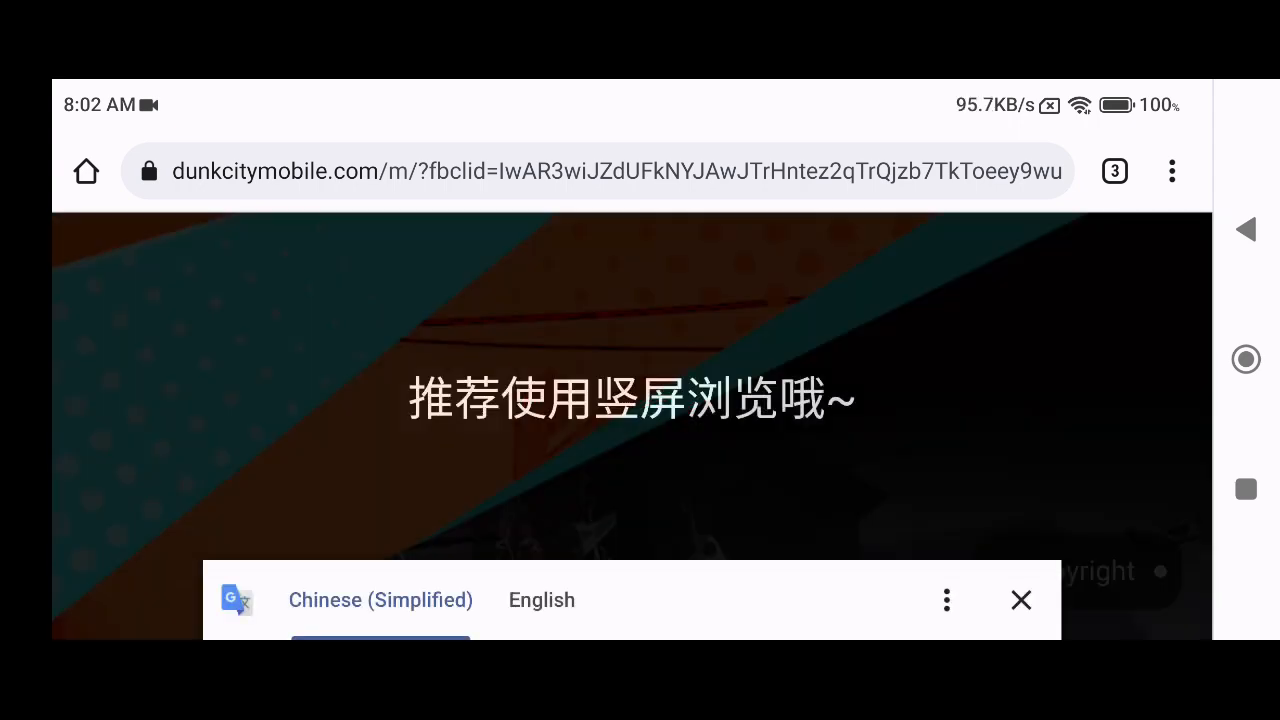
# Translate the page to English with Google Translate, retrying after the 'could not be translated' error.
pyautogui.click(542, 600)
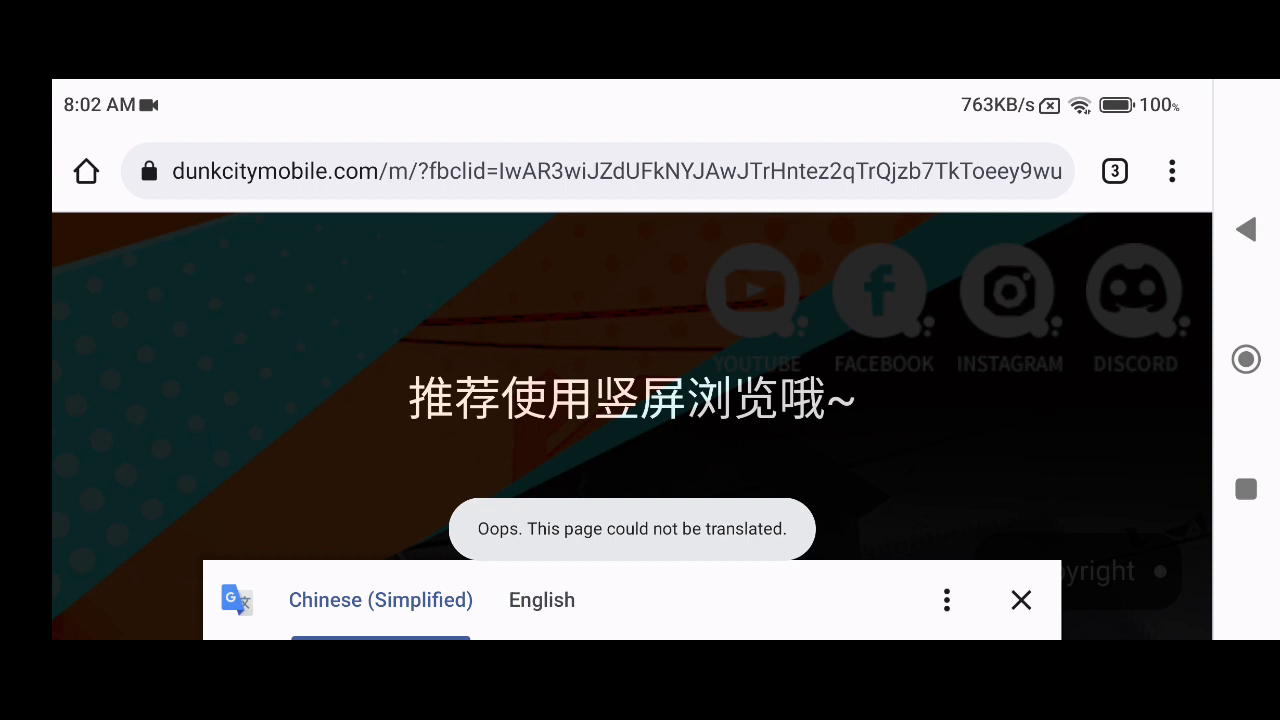
pyautogui.click(1021, 600)
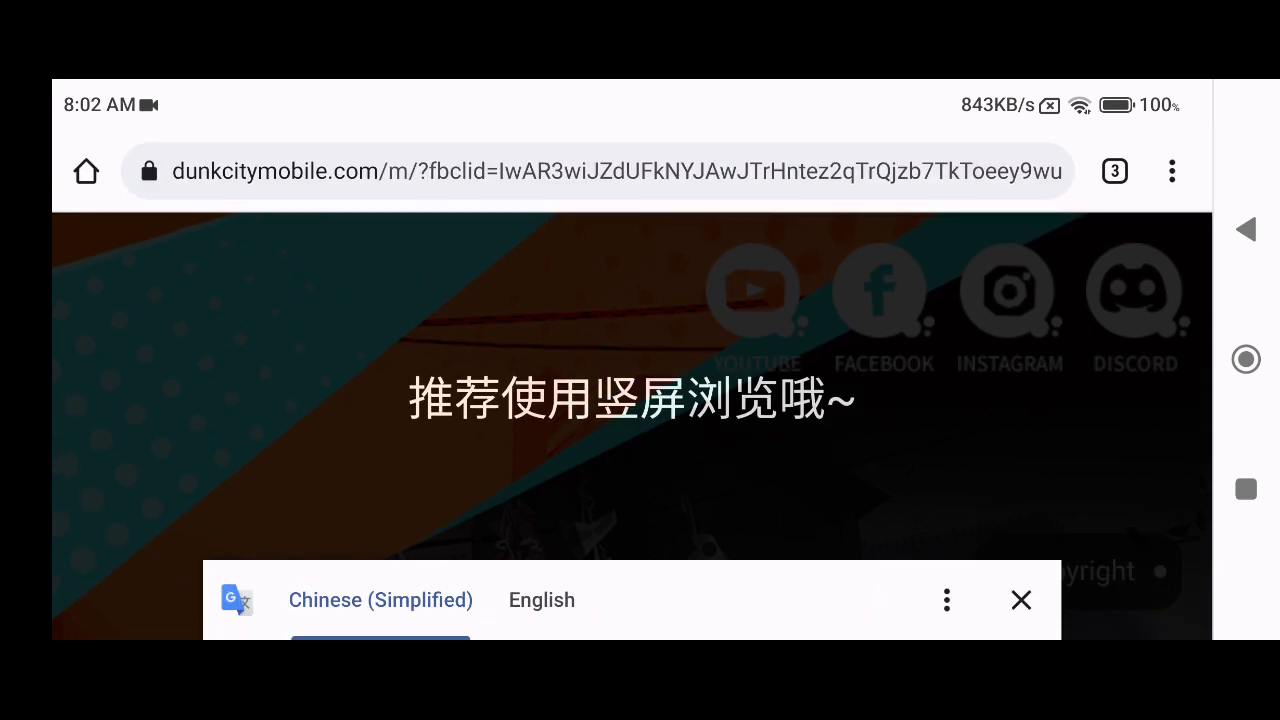
pyautogui.click(541, 600)
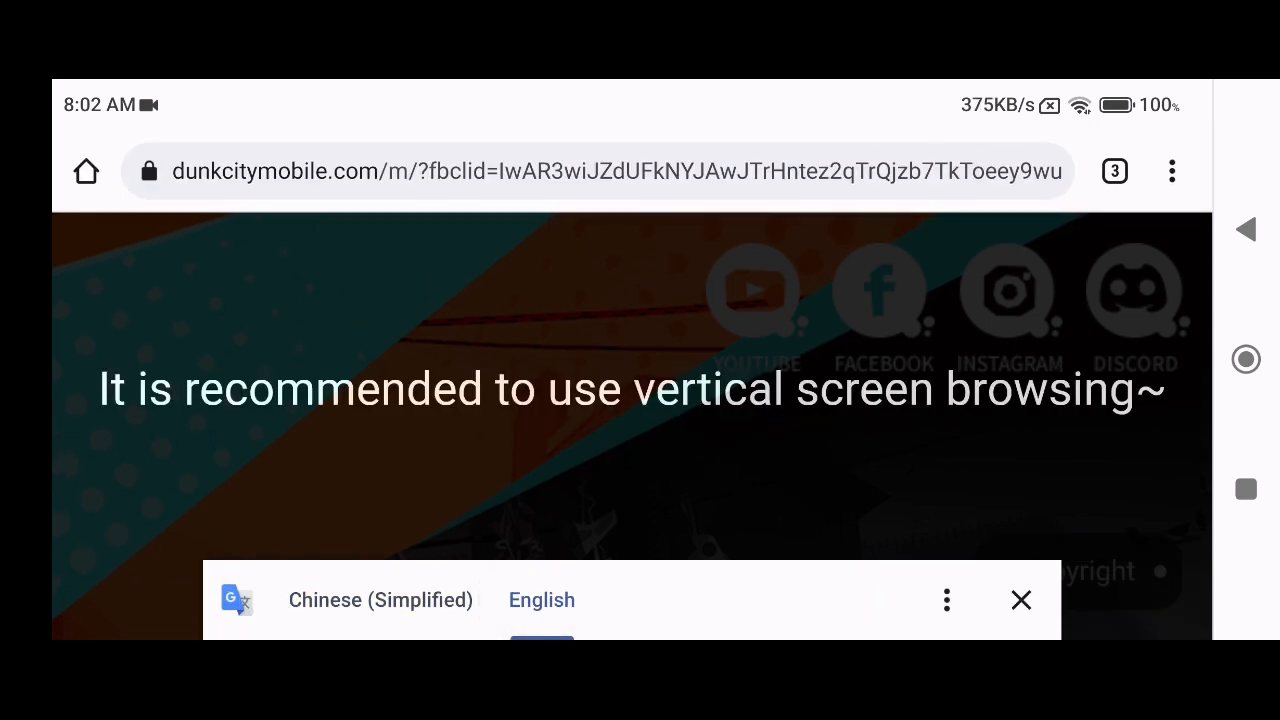